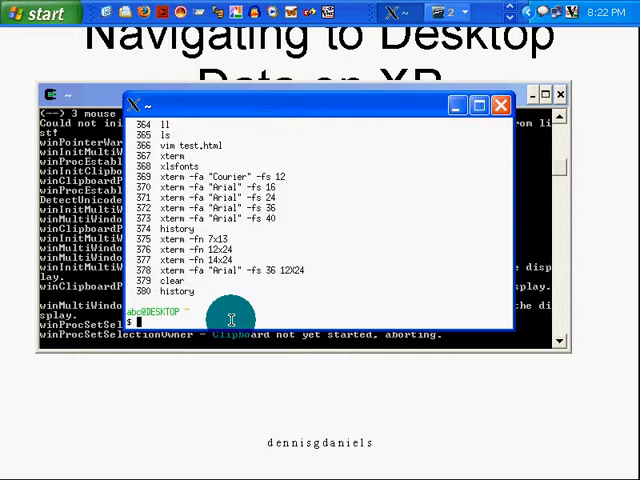
Step: Launch a new xterm with a 14x24 font, try typing in it, then exit
type("xterm -fn 14x24")
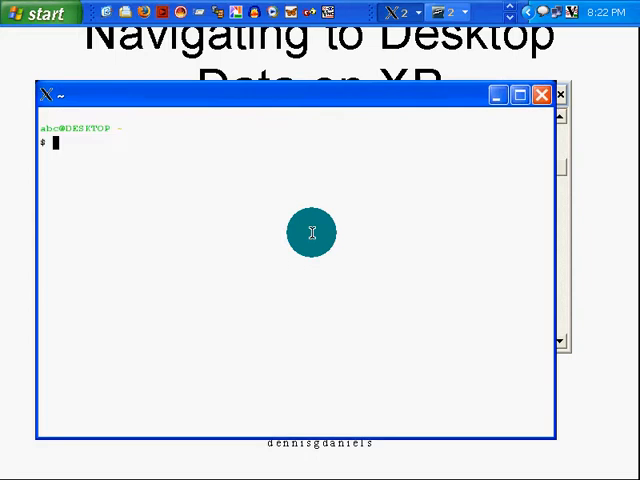
type("hi")
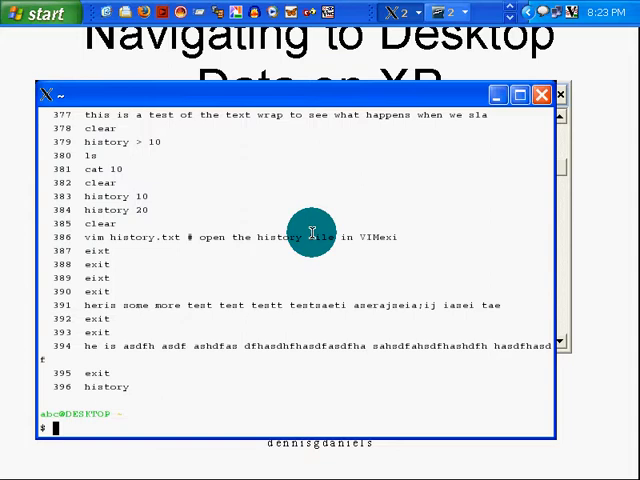
type("exi")
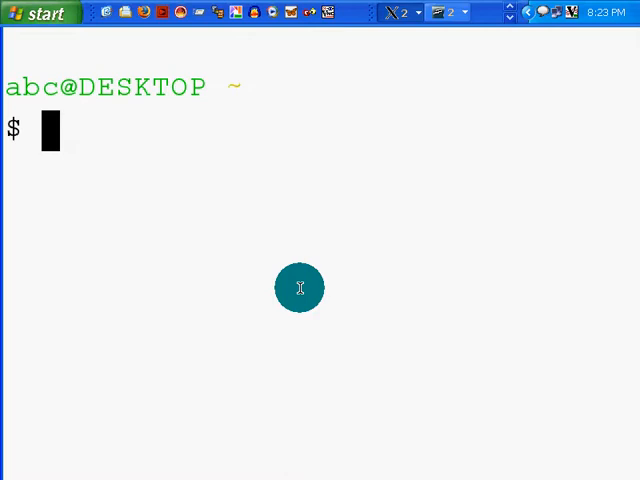
Step: Enter a long run of random characters to watch the line wrap in the large terminal
type("asdfaskjl;k askfjaskldjfkjjkljasdf asdf")
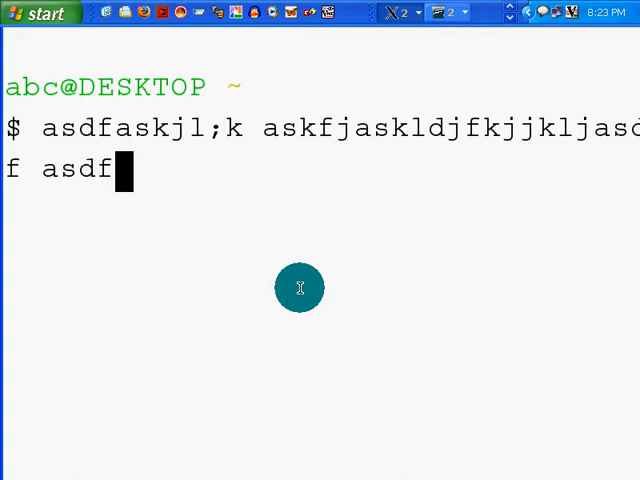
type("kljasdfkljasdkj kl;")
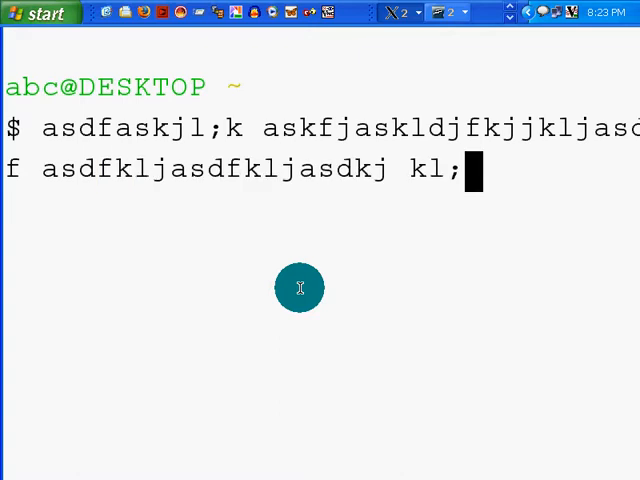
type("jfalsjdfjdkasdfjk")
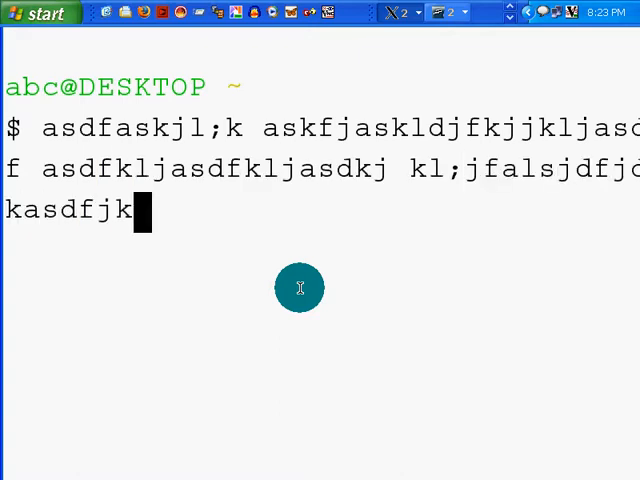
type("asfljkasdflkjasdfj asfjljas")
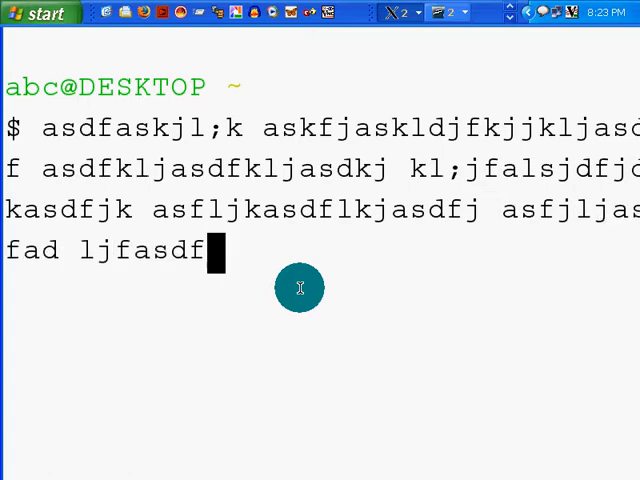
type("alkj afsdfjasldfj")
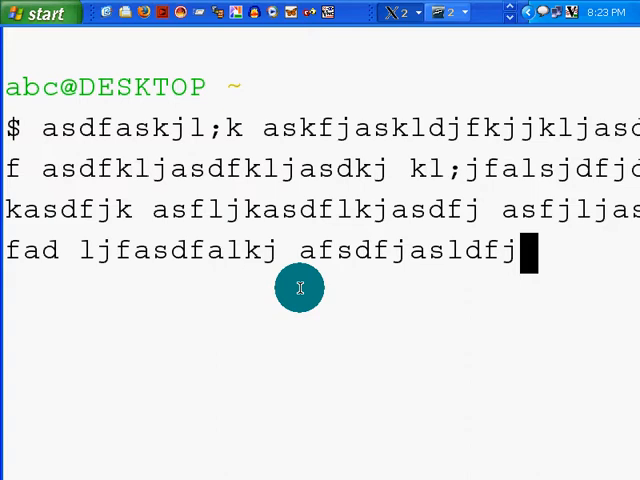
type("alisjdfiljasdf")
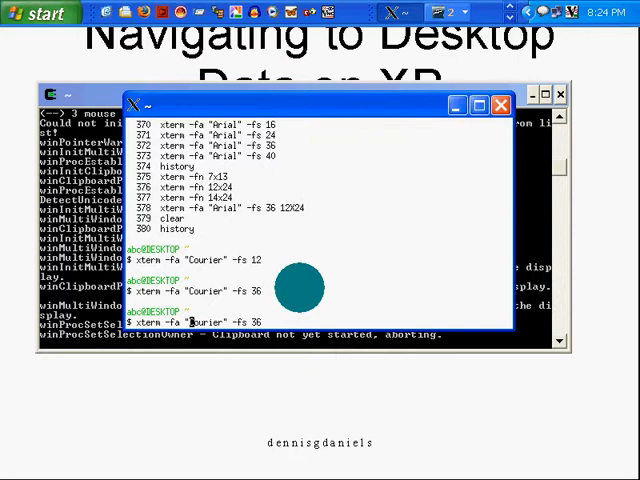
Step: Launch an Arial size-36 xterm, echo 'xterm is quite powerful', then exit it
type("R")
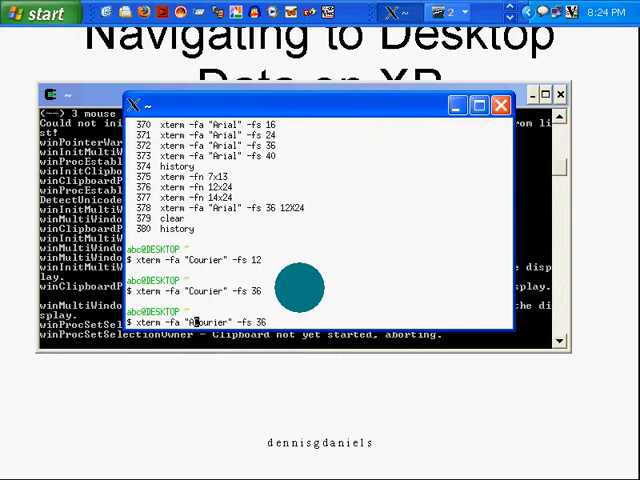
type("Arial")
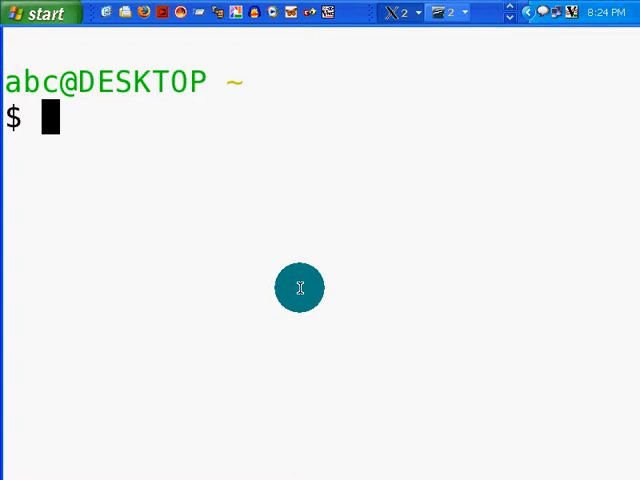
type("ehco")
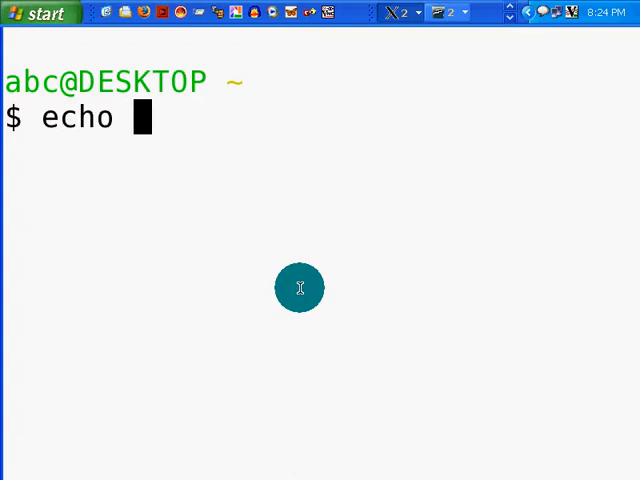
type("xterm is quite po")
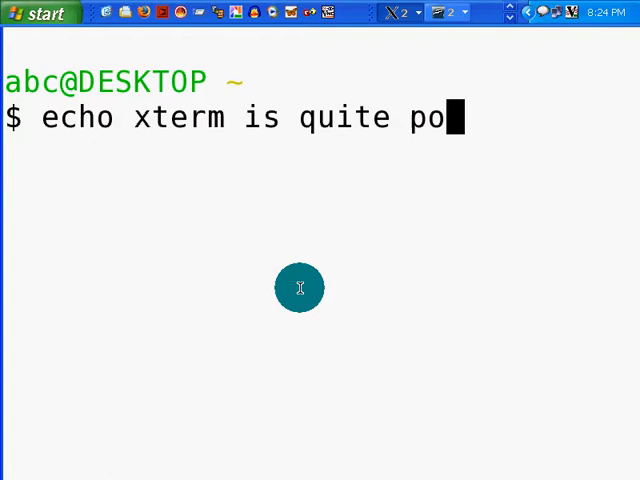
type("werful")
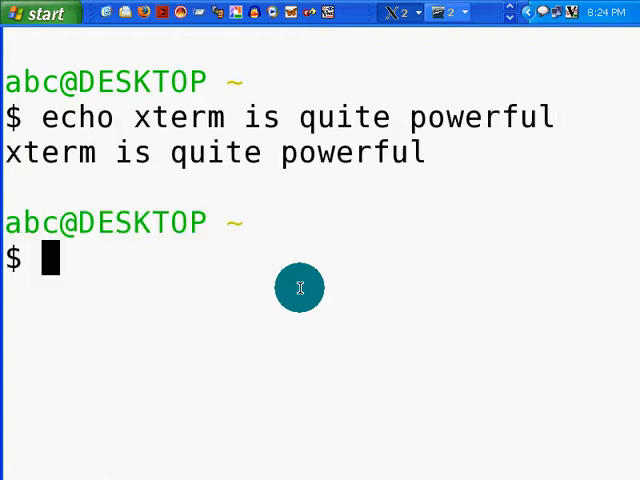
type("eixt")
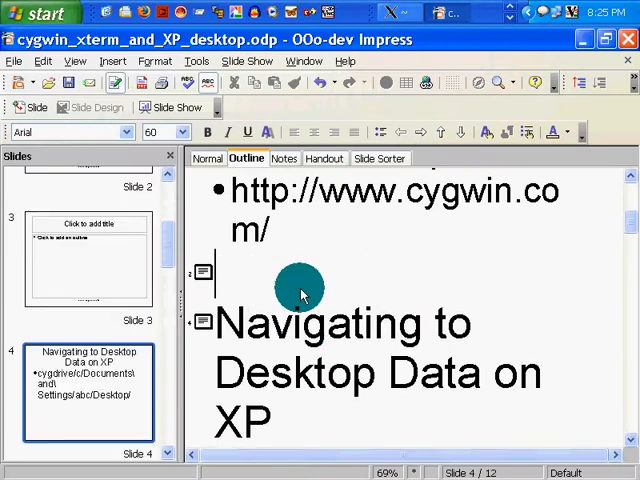
Step: Add the slide title 'Changing Font Size' and begin its first bullet about xterm
type("Changing")
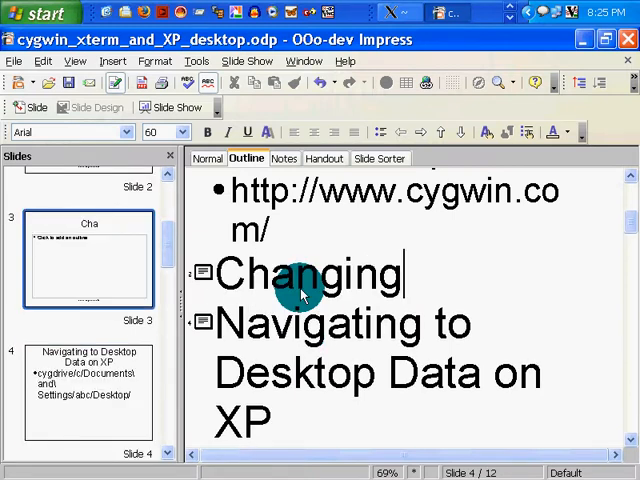
type("Font Size")
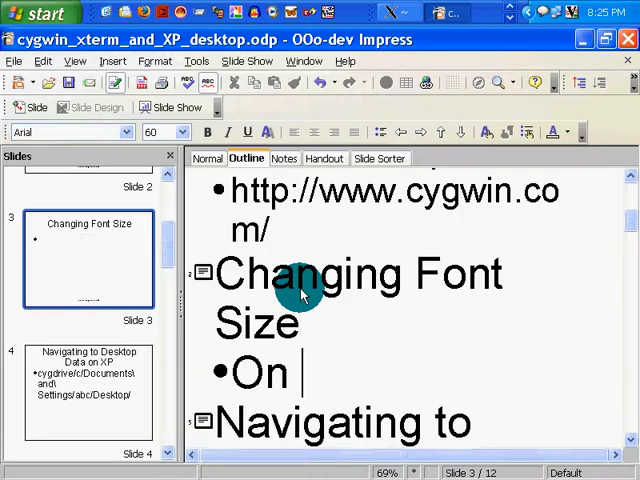
type("Xtem")
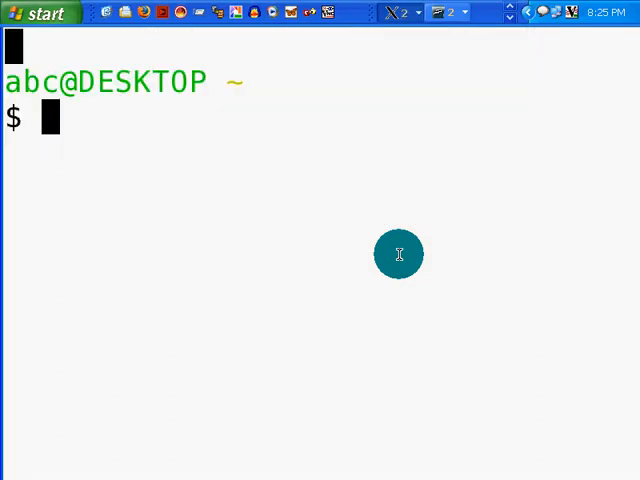
Step: Redirect the shell history into history.txt with history > history.txt
type("g")
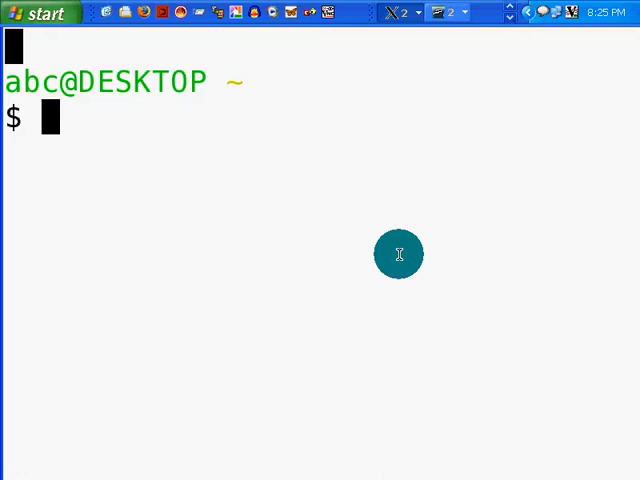
type("grep hi")
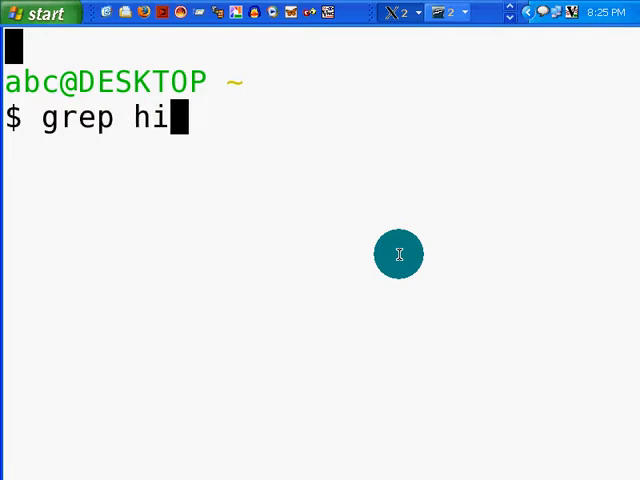
type("s")
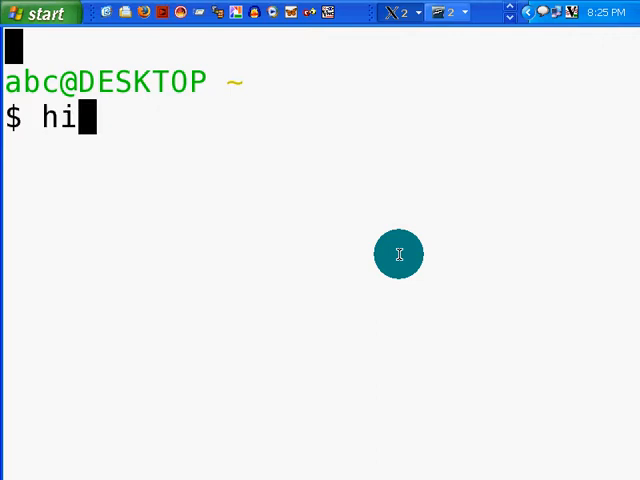
type("story >")
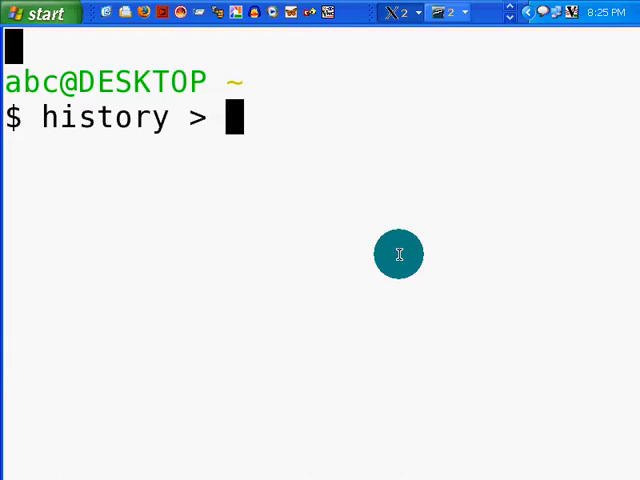
type("history.txt")
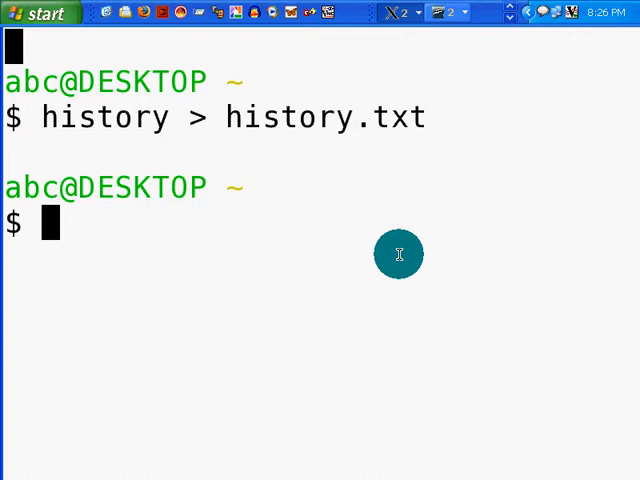
Step: List the folder and cat history.txt to display the saved history, then start clearing
type("ls")
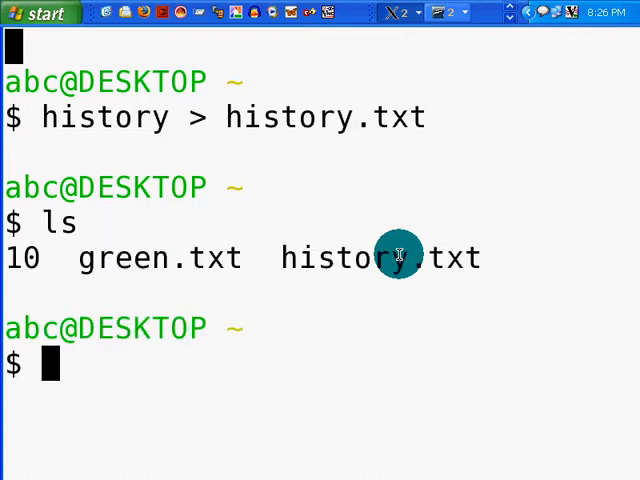
type("cat history.txt")
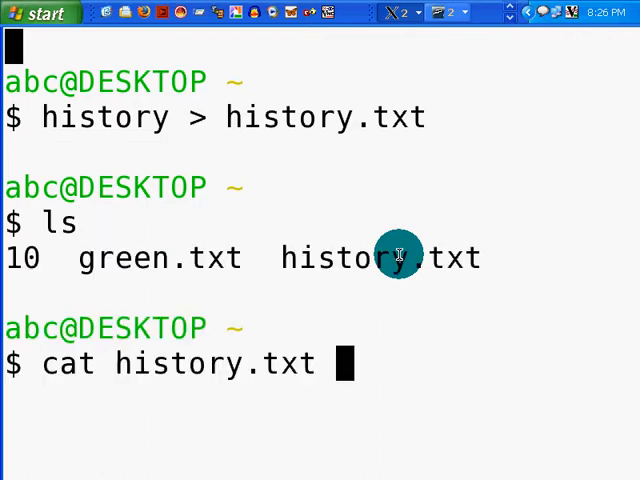
key("Return")
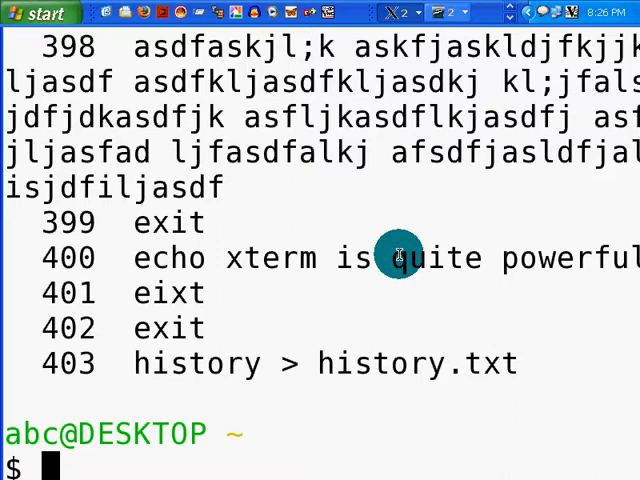
type("cl")
type("grep")
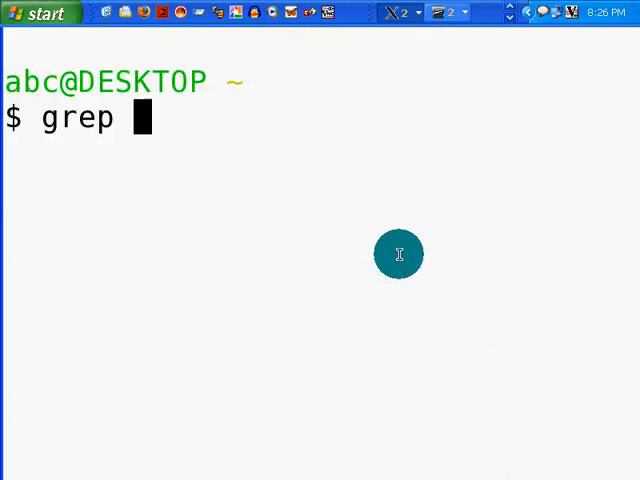
Step: Run grep Desktop history.txt | less to page the history lines mentioning Desktop
type("history.txt")
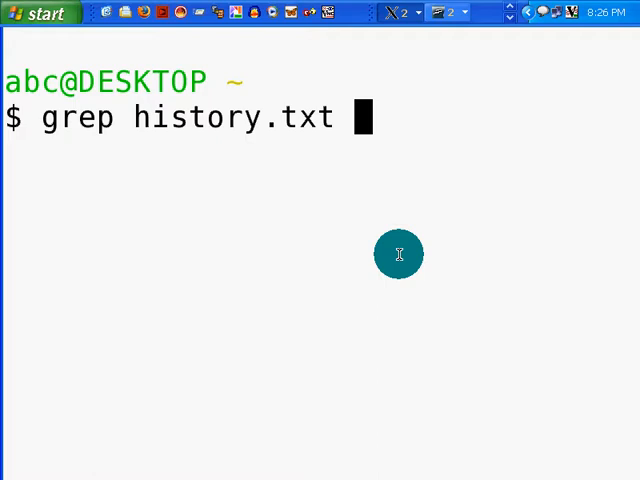
type("Desktop")
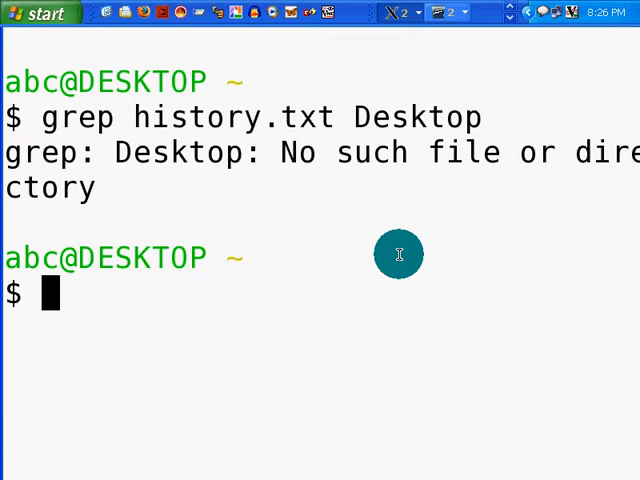
type("clear")
type("grep")
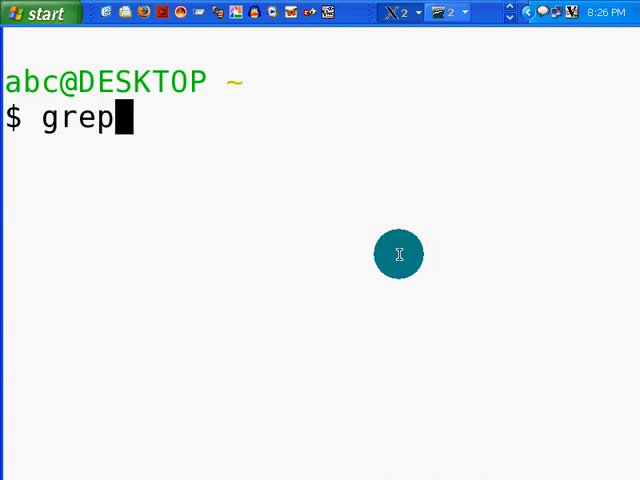
type("Desk")
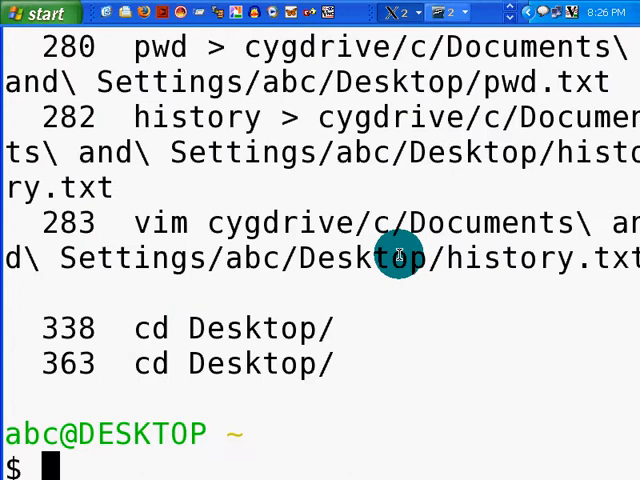
type("lc")
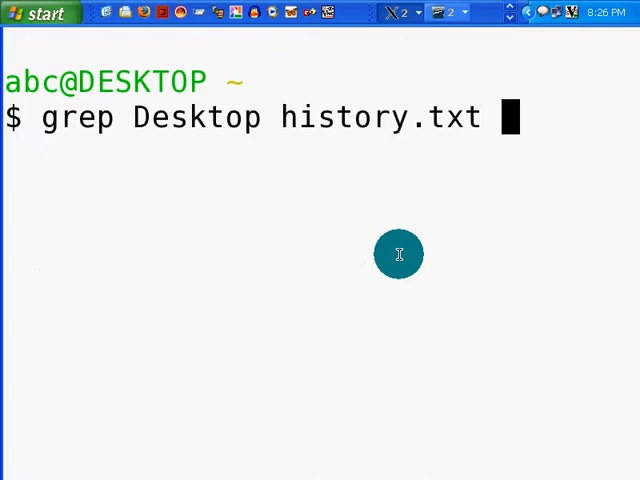
type("|l")
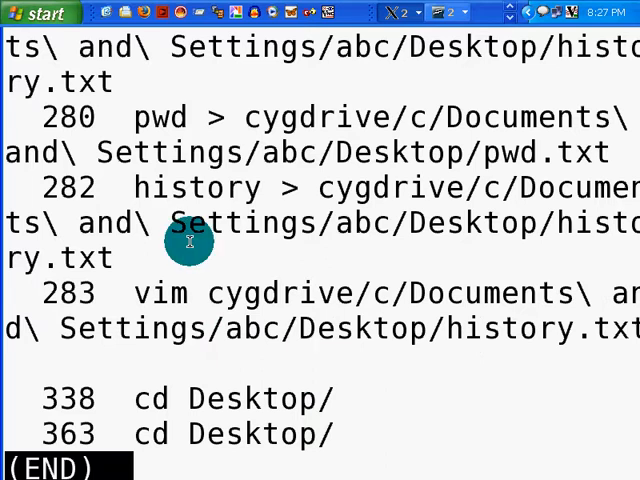
mouse_move(196, 188)
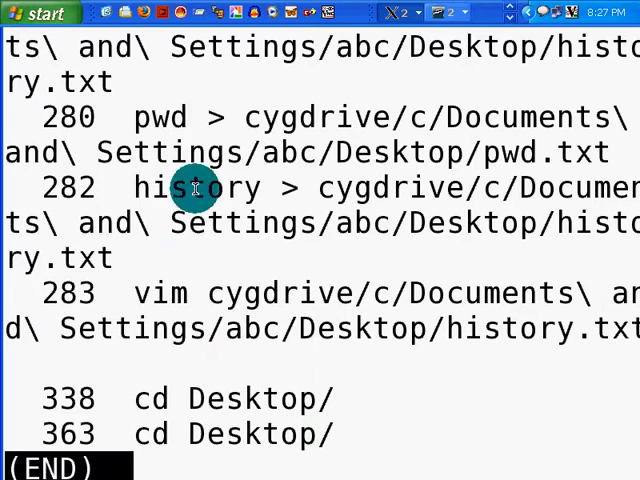
Step: Select the history-saving command in entry 282 of the paged grep output
double_click(184, 188)
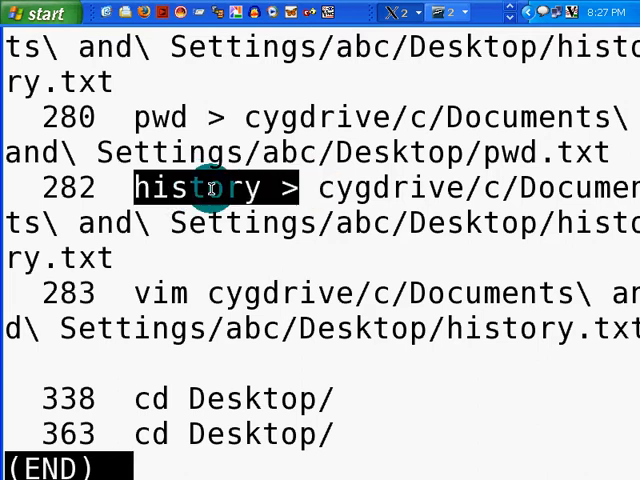
mouse_move(320, 244)
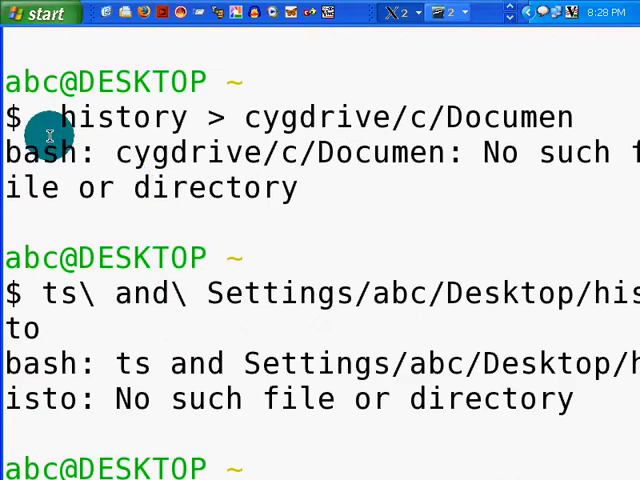
Step: Paste the copied history > cygdrive/c/Documen... command at the prompt, which fails
scroll("down", 3)
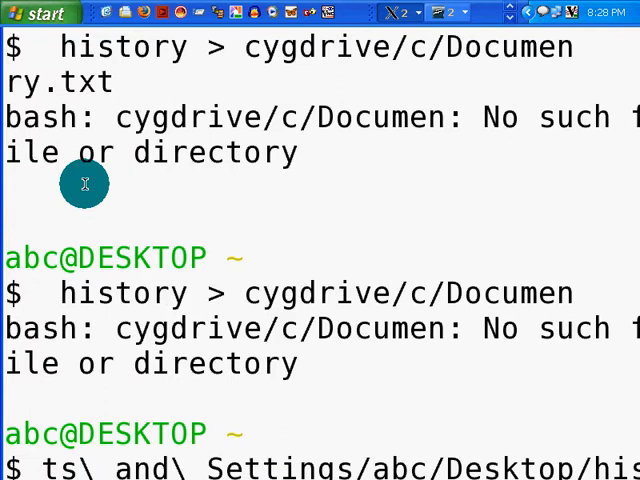
mouse_move(144, 292)
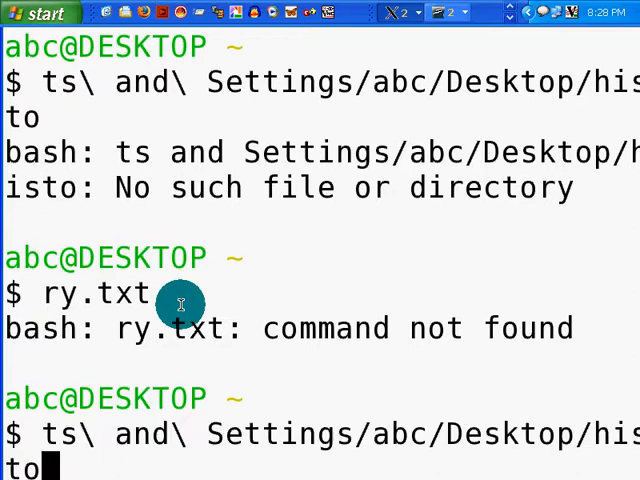
type("history > cygdrive/c/Documen")
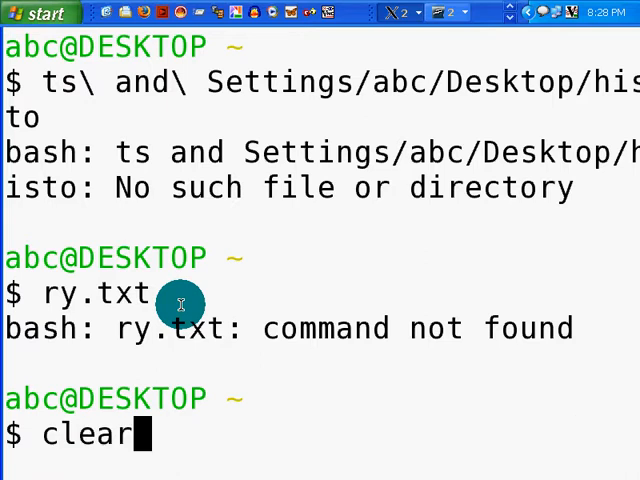
type("history > cygdrive/c/Documen")
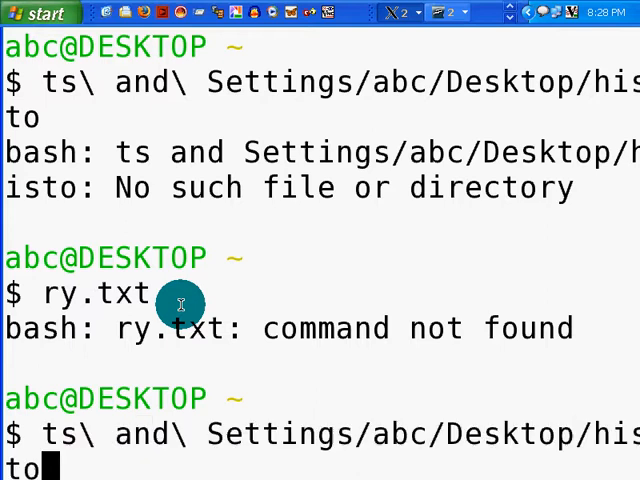
type("history > cygdrive/c/Documen")
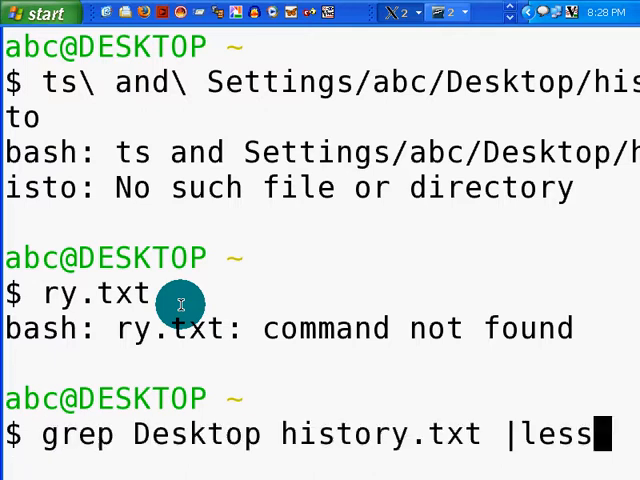
Step: Edit the grep Desktop history.txt command, re-adding |less, and clear the screen
key("BackSpace")
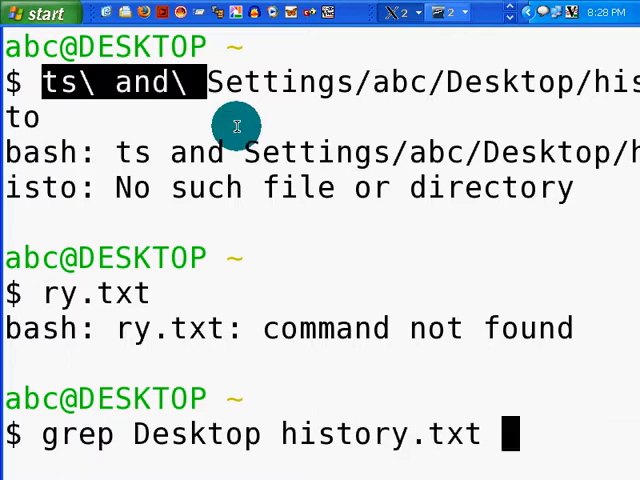
mouse_move(408, 348)
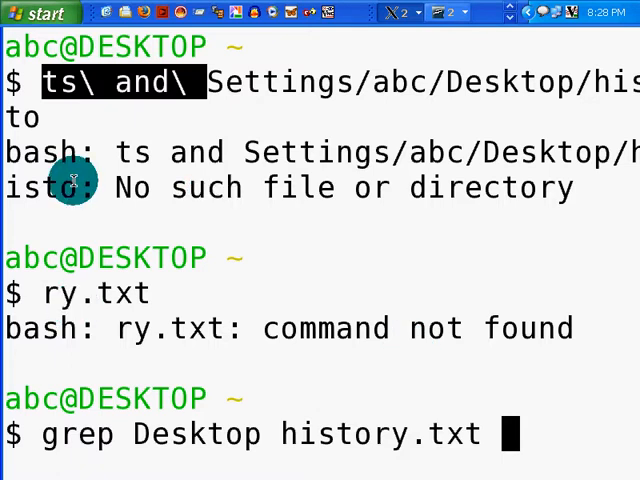
mouse_move(384, 408)
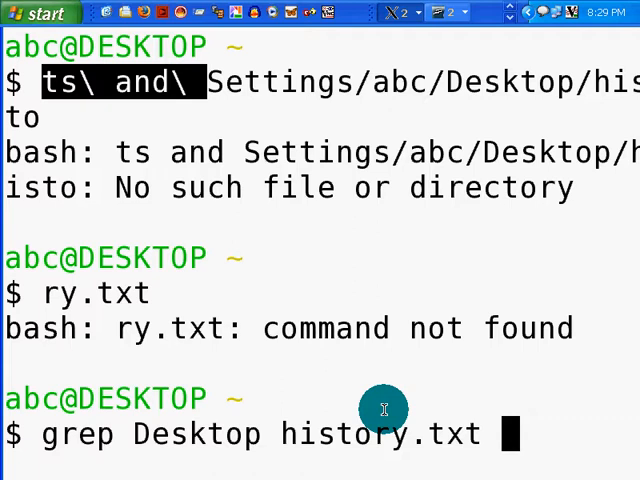
type("|less")
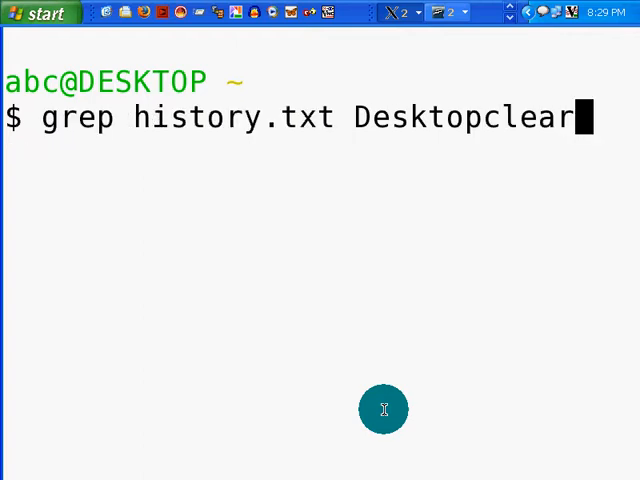
Step: Clear the screen, begin history > for a redirect, and list the root directory
type("clear")
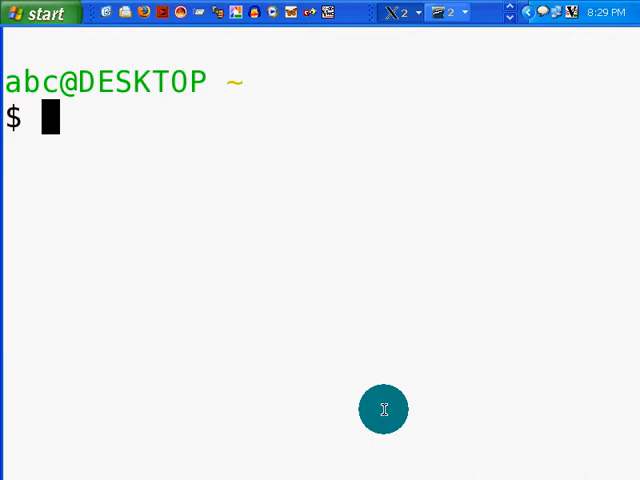
type("histo")
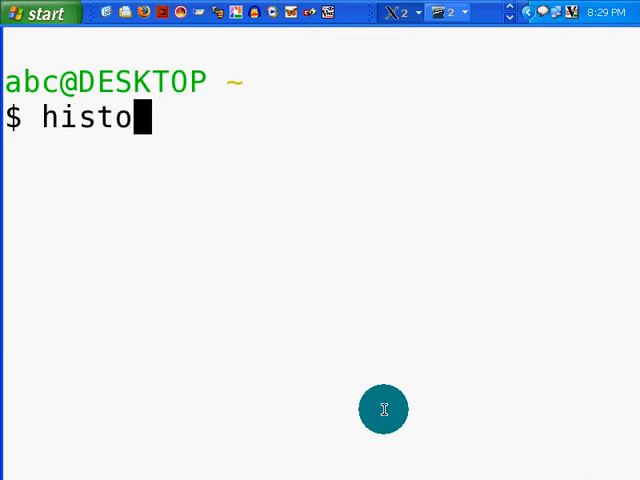
type("ry")
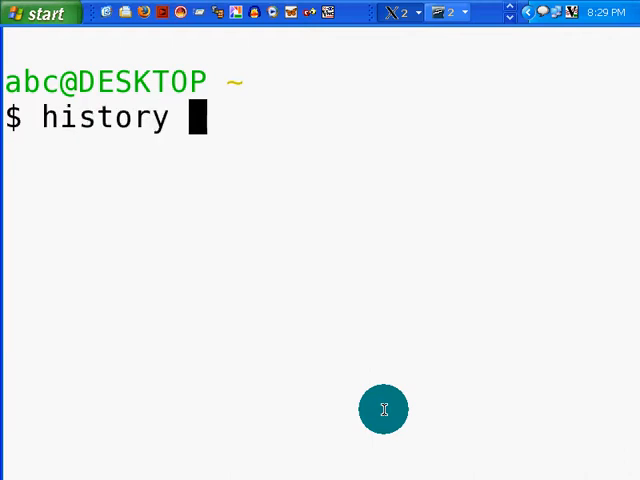
type(">")
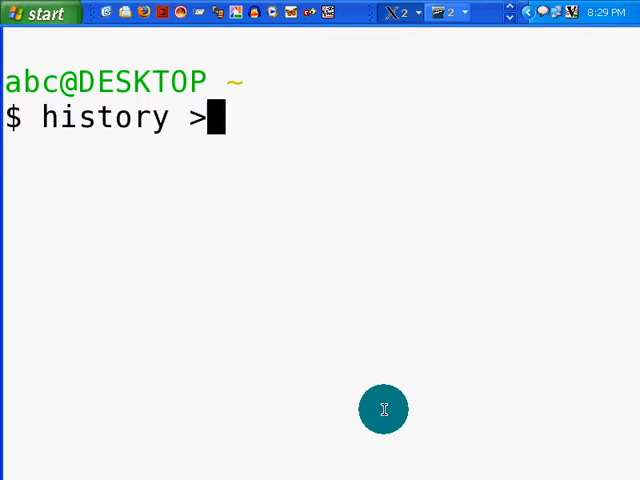
type("ls")
type("cd /")
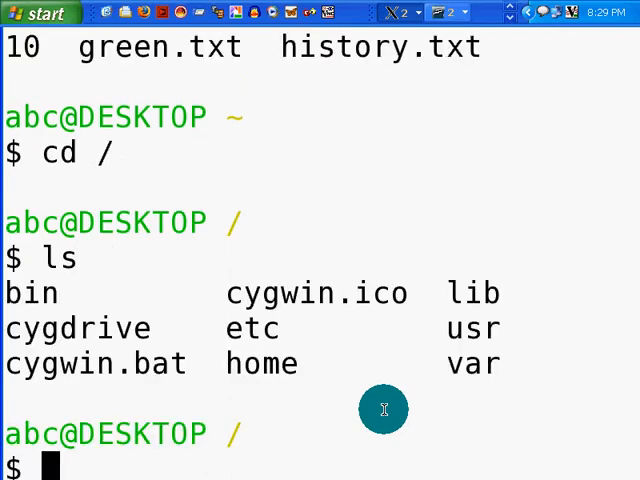
mouse_move(130, 328)
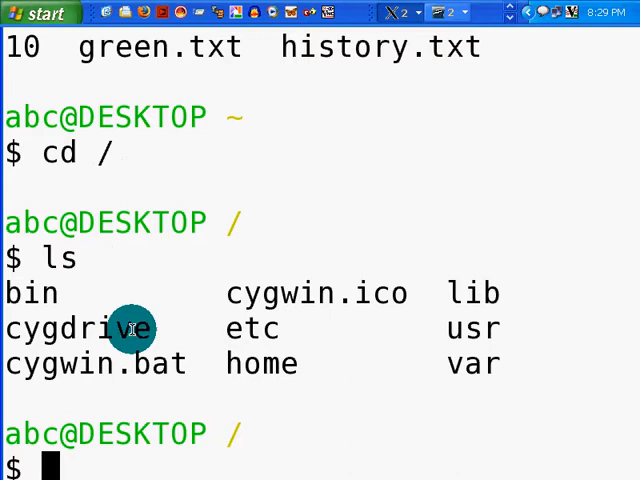
mouse_move(190, 330)
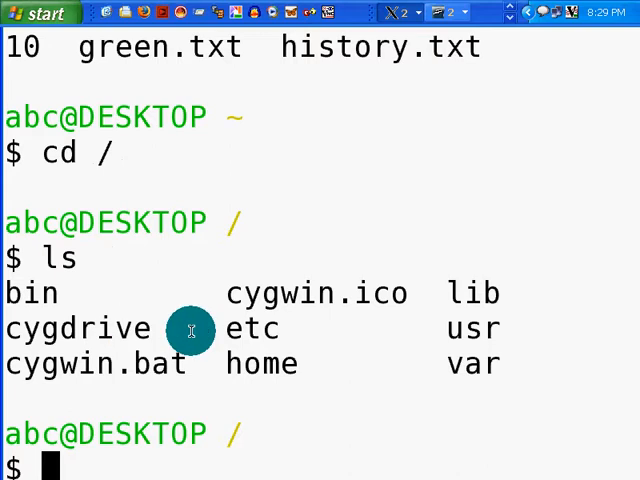
Step: Change into cygdrive/c/Documents and Settings/abc/ via Tab completion and list it
type("cd cygdrive/c")
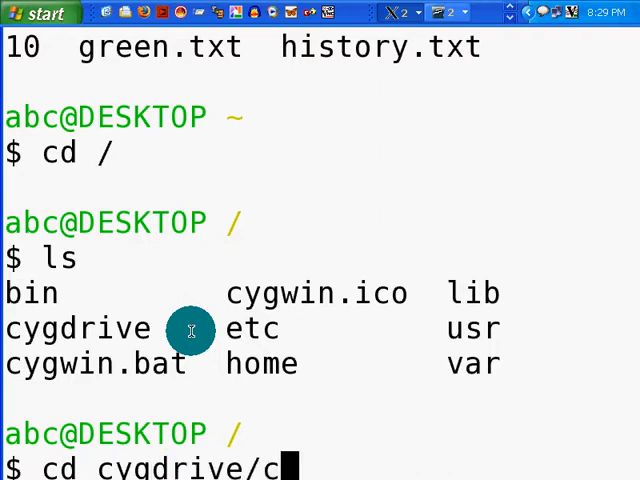
type("/")
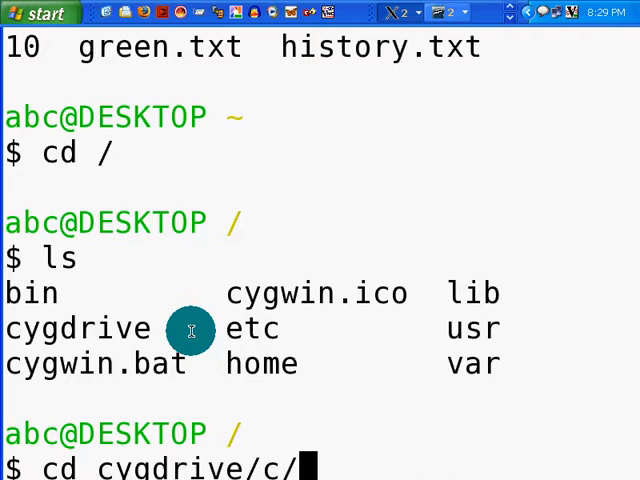
type("Documents\\ and\\ Settings/")
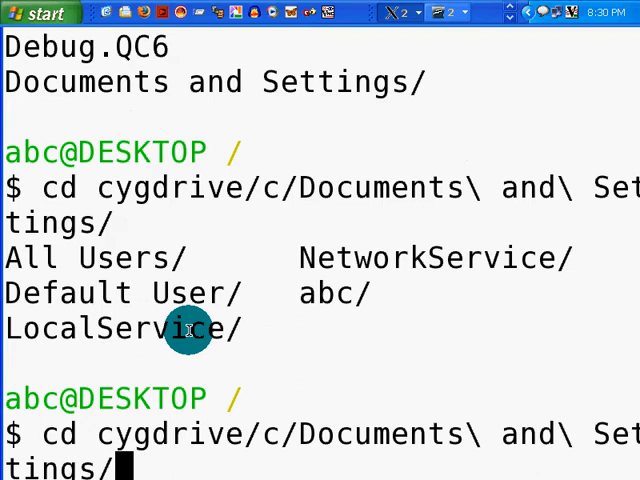
type("abc/")
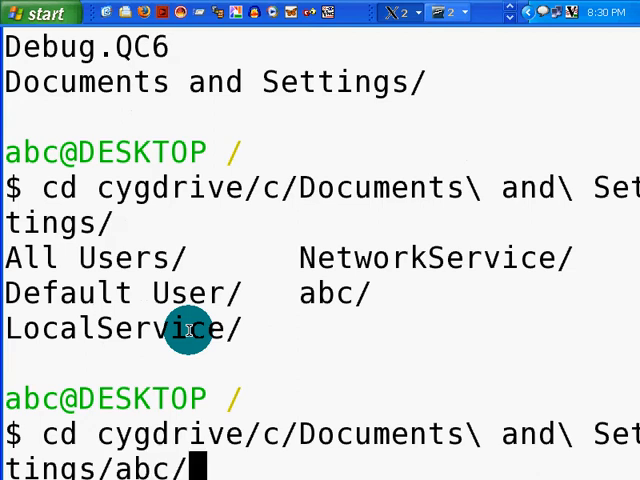
key("Return")
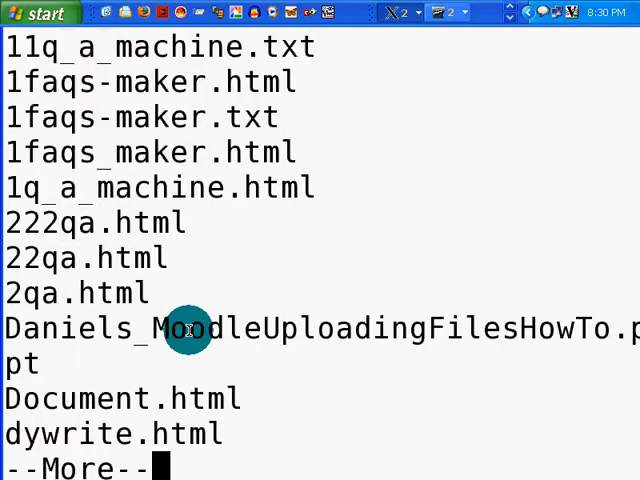
key("space")
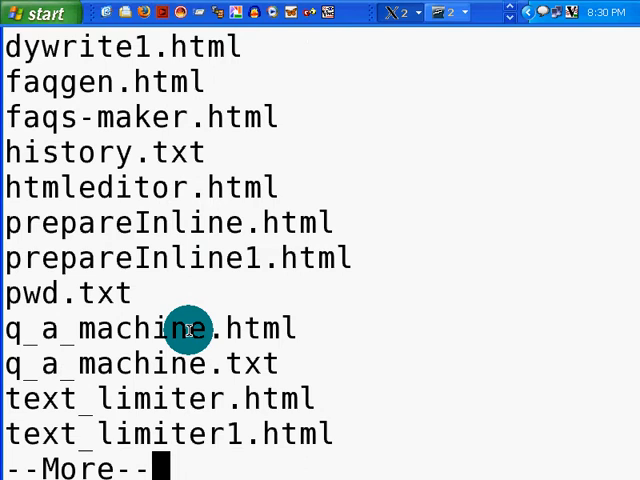
mouse_move(170, 152)
type("cd cygdrive/c/Documents\\ and\\ Settings/abc/Desktop/hi")
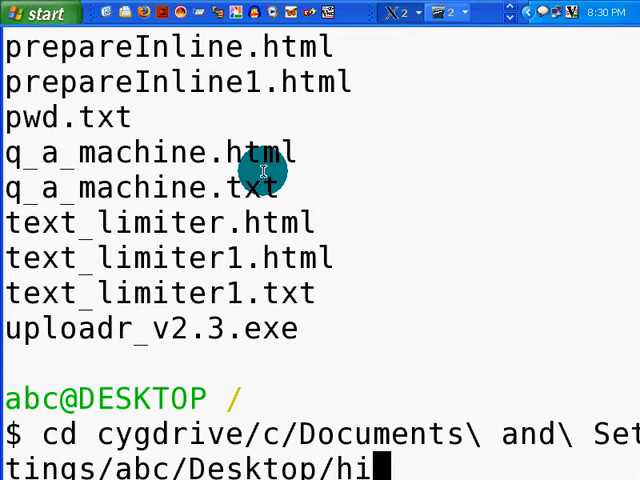
type("st")
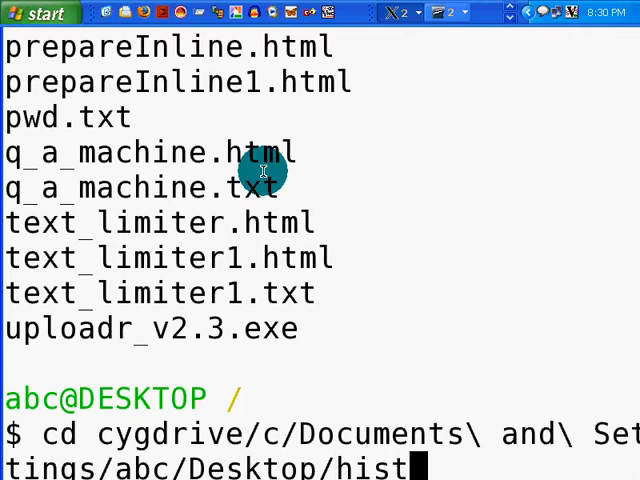
key("BackSpace")
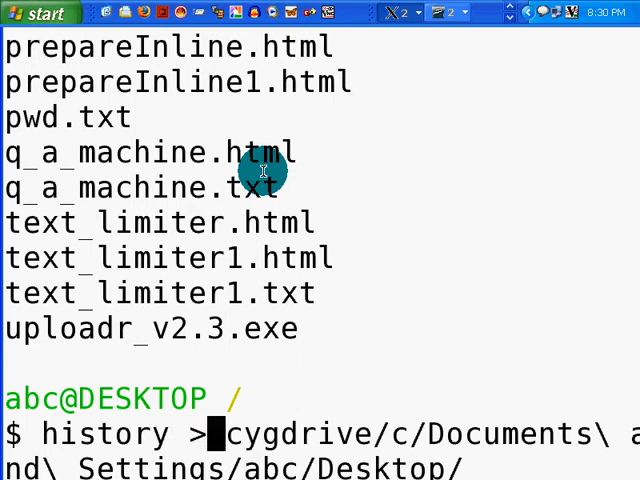
type("history1.t")
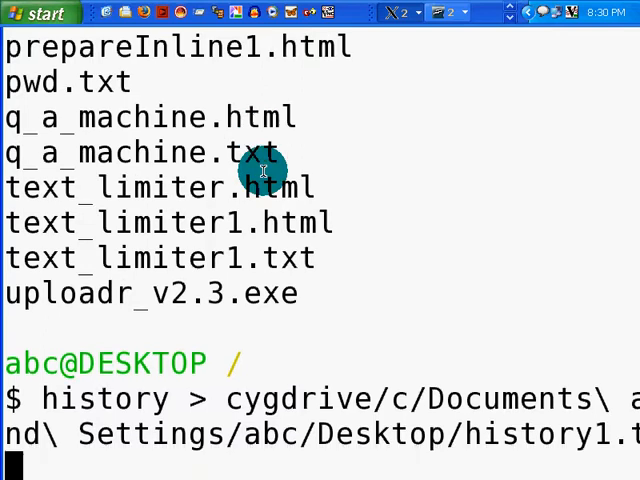
type("xt")
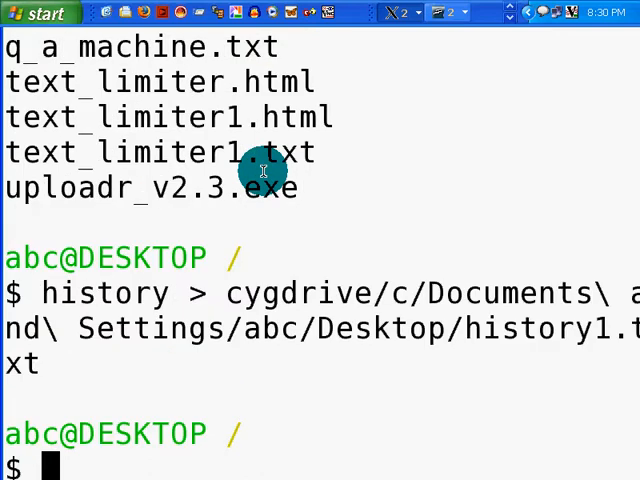
type("histro")
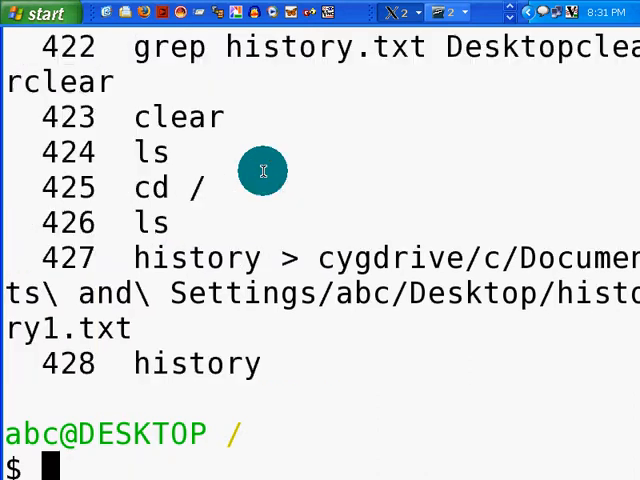
mouse_move(490, 292)
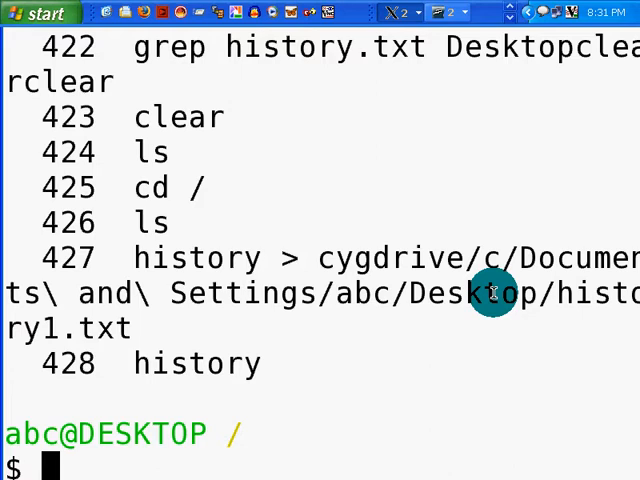
mouse_move(300, 258)
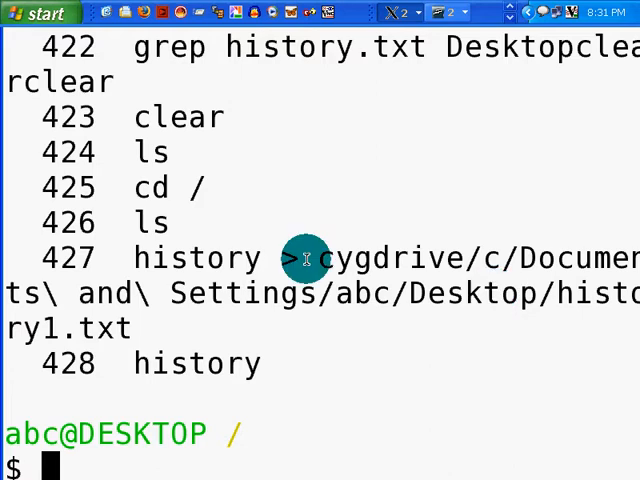
mouse_move(290, 248)
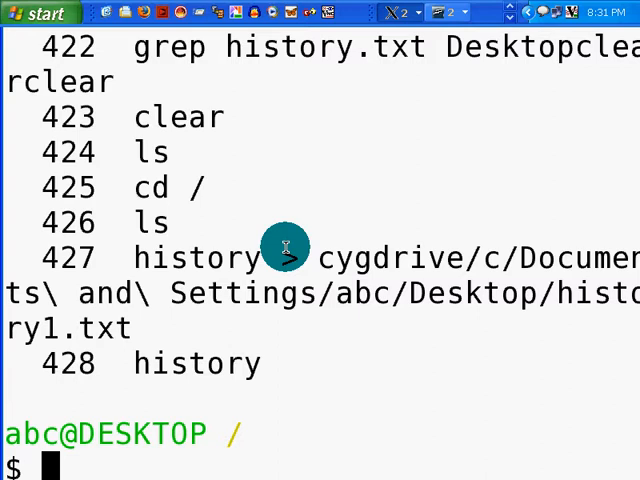
Step: Echo the sentence "the redirect is powerful" to the terminal
type("h")
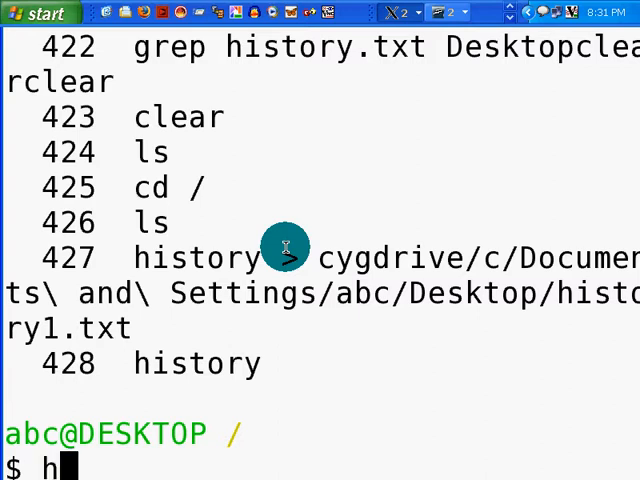
type("echo the")
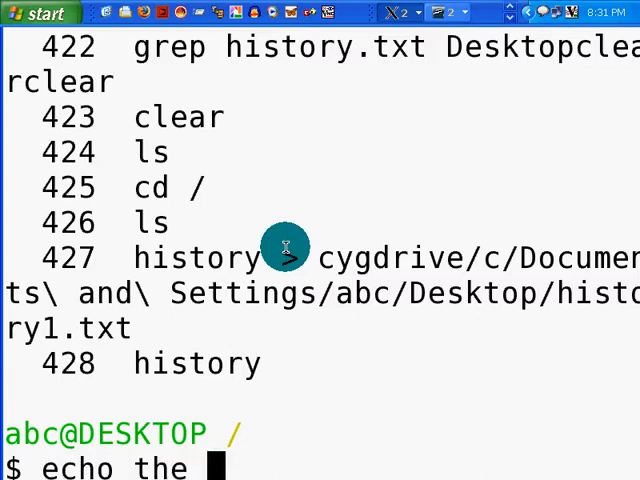
type("redirect is powerful")
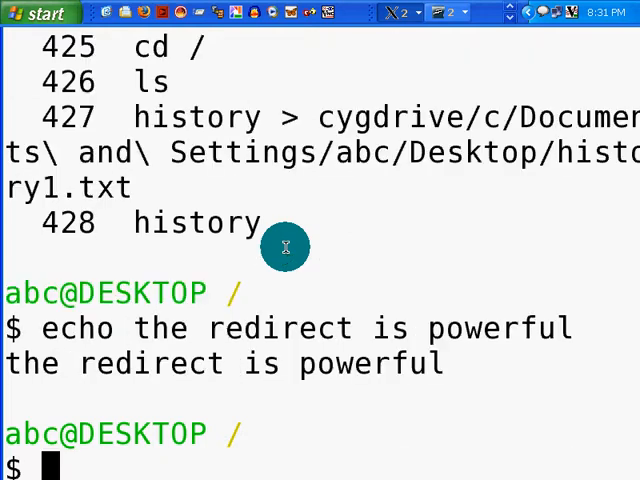
Step: Change into cygdrive/c/Documents and Settings/abc/Desktop/ and list its files
type("cd cyg")
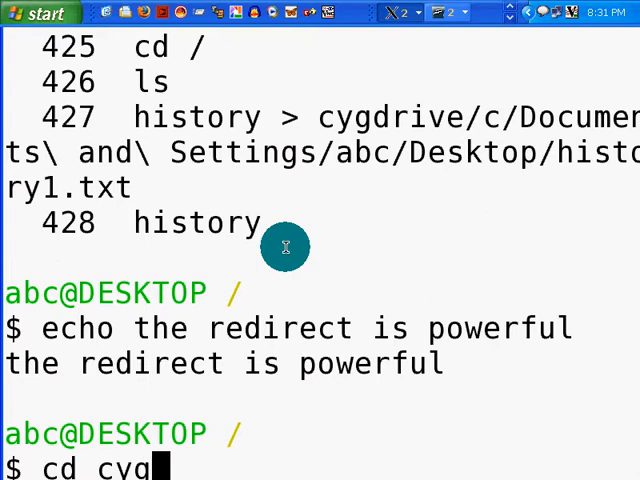
type("drive/c")
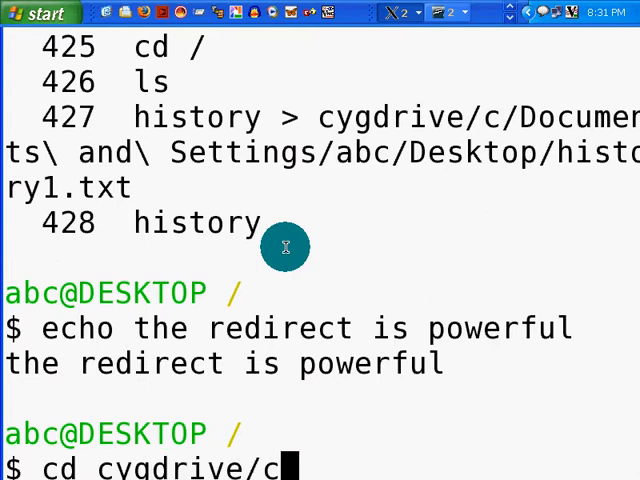
type("/Documents\\ and\\ Settings/")
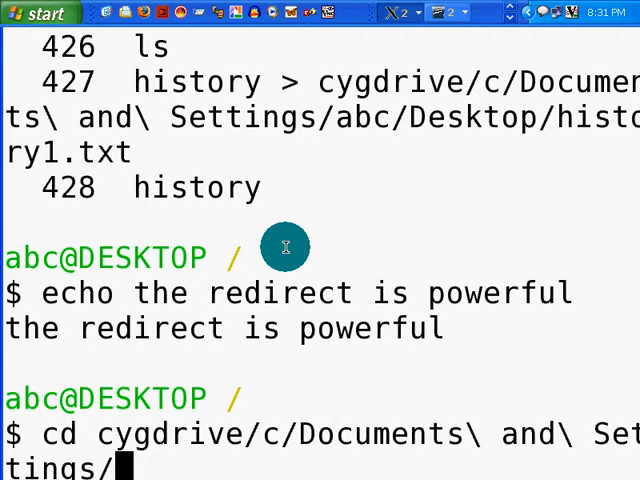
type("abc/Desktop/")
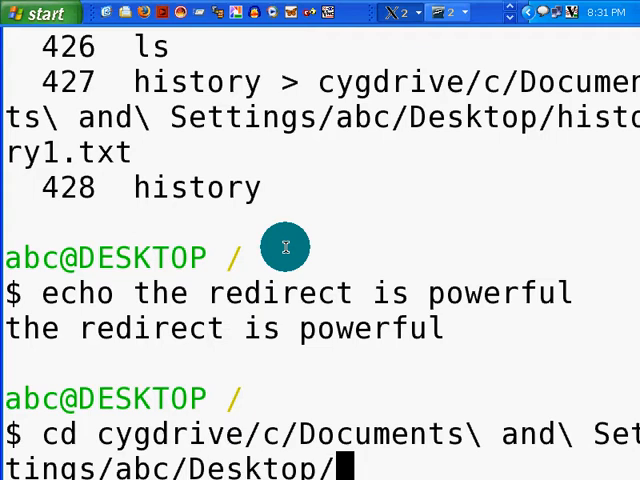
type("1")
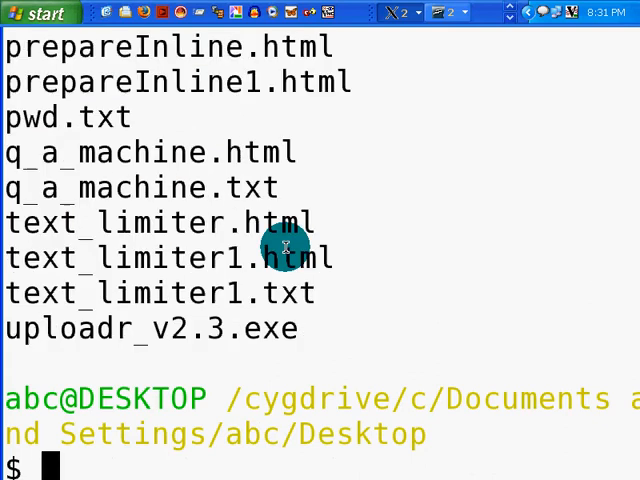
Step: Pipe the Desktop listing through less with ls | less, then quit the pager
type("ls")
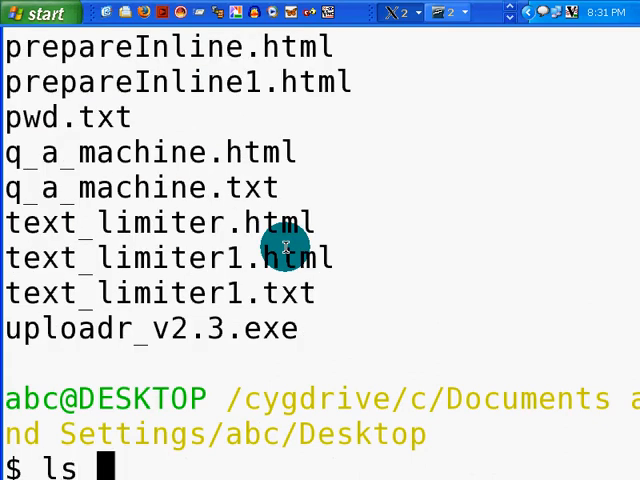
type("|less")
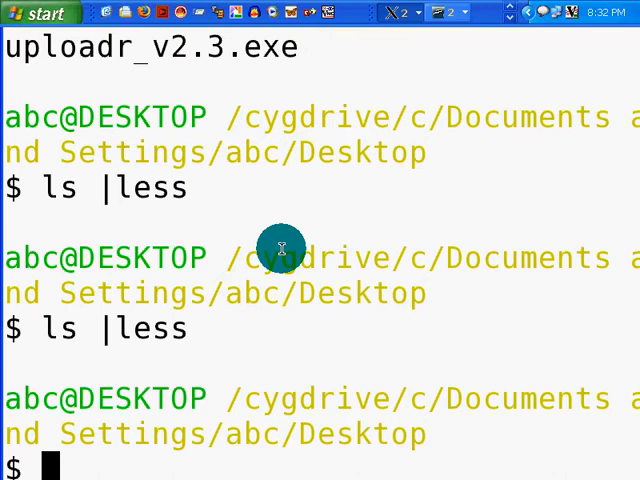
type("hisot")
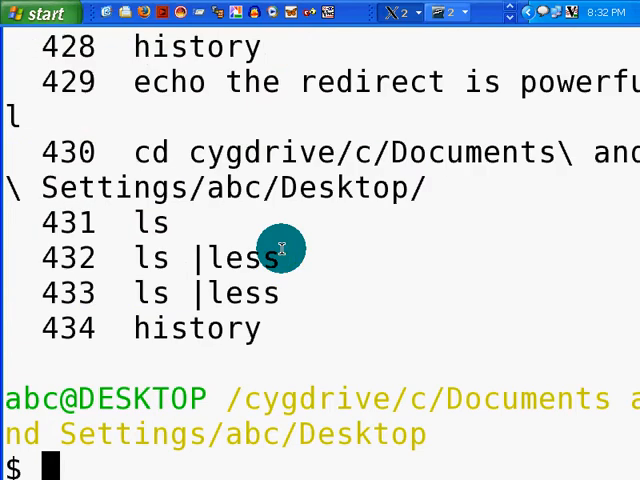
Step: Run history, then page the last ten entries with history 10 | less
type("hi")
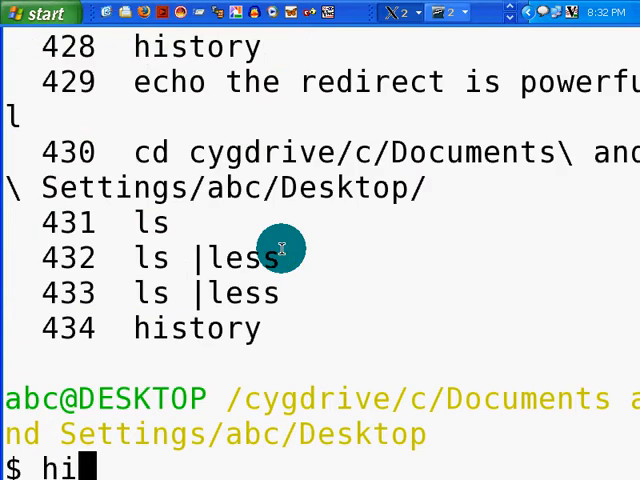
type("so")
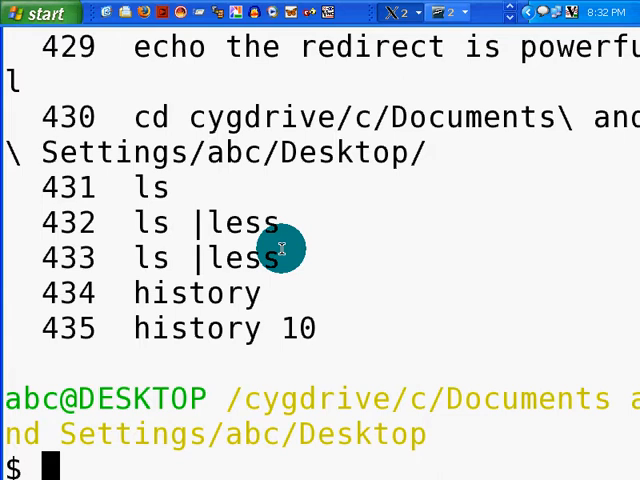
type("history 10 |les")
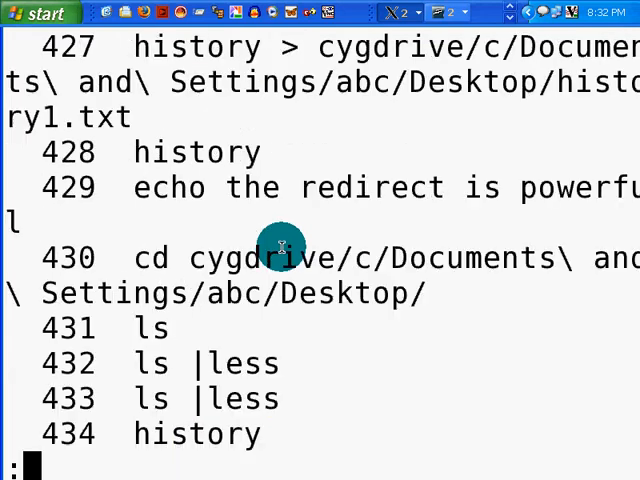
mouse_move(108, 118)
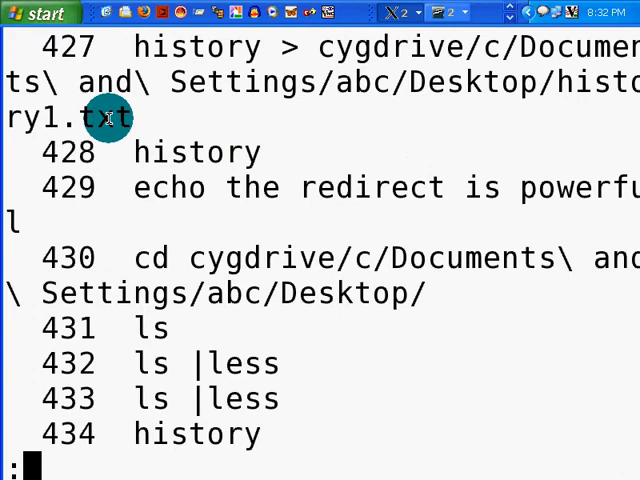
Step: Leave the pager and list Desktop files matching history*, showing history.txt and history1.txt
key("Return")
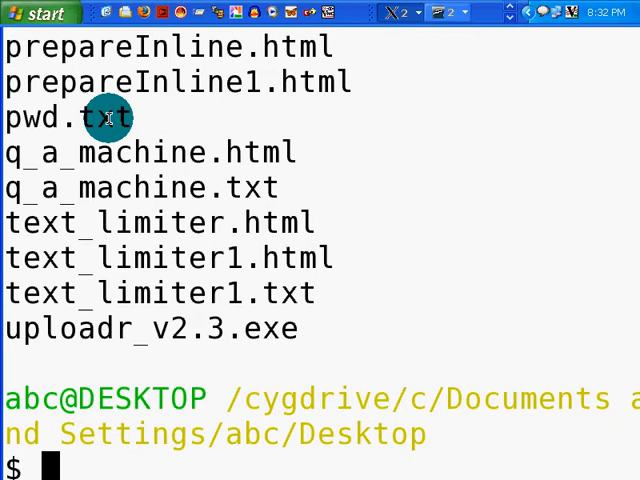
type("ls h")
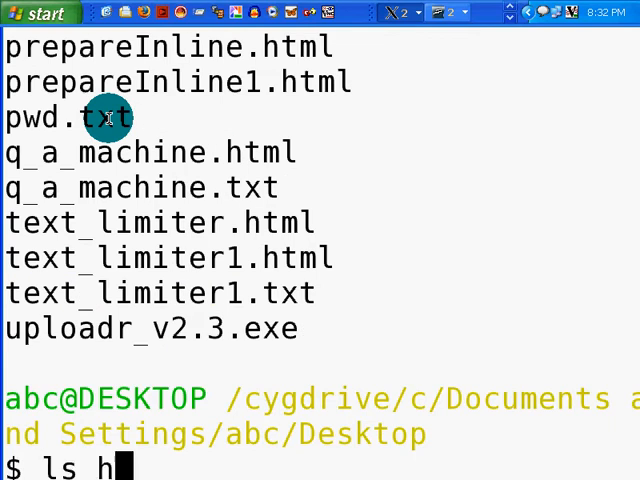
type("istory*")
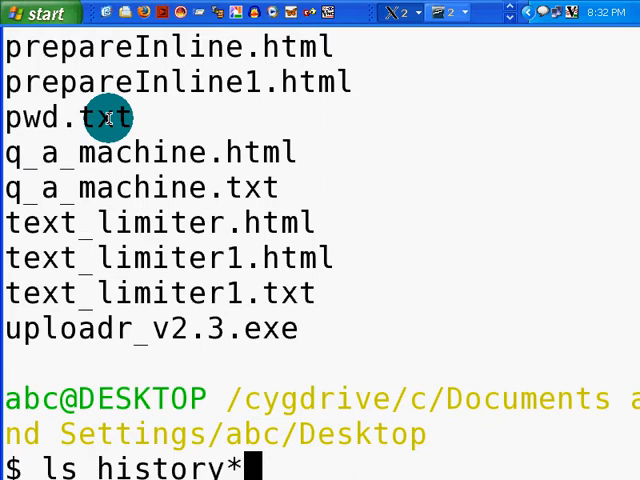
key("Return")
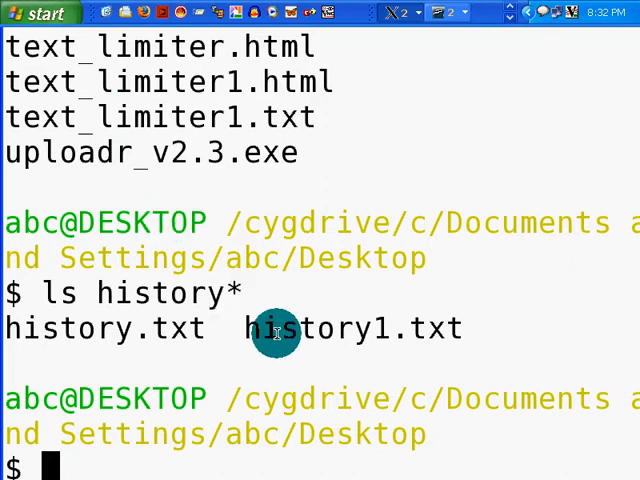
type("clear")
type("ls")
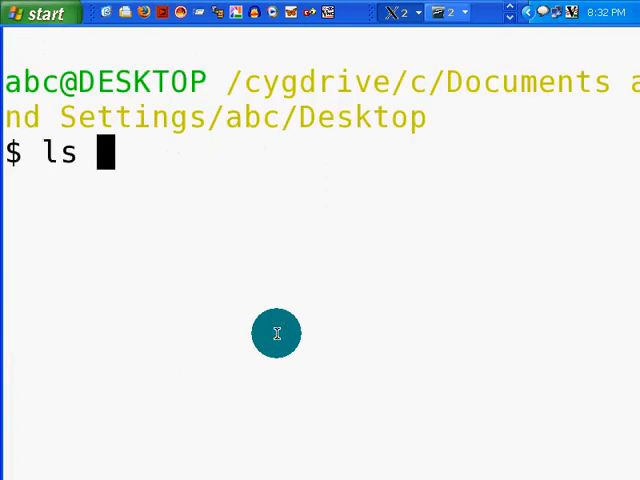
Step: Clear the screen and list only the Desktop files matching *.html
type("*.htm")
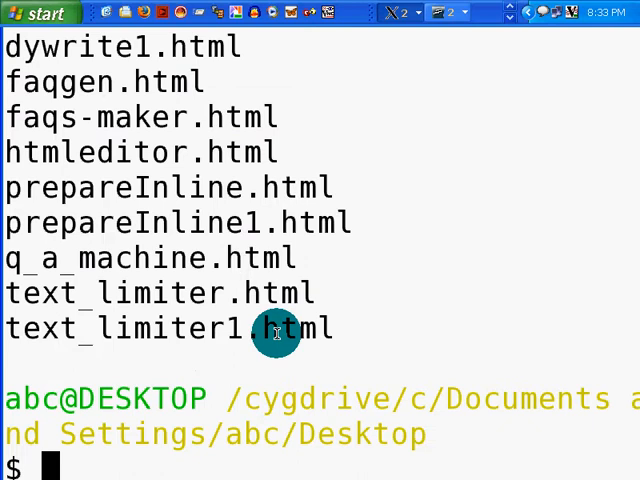
type("ls *.")
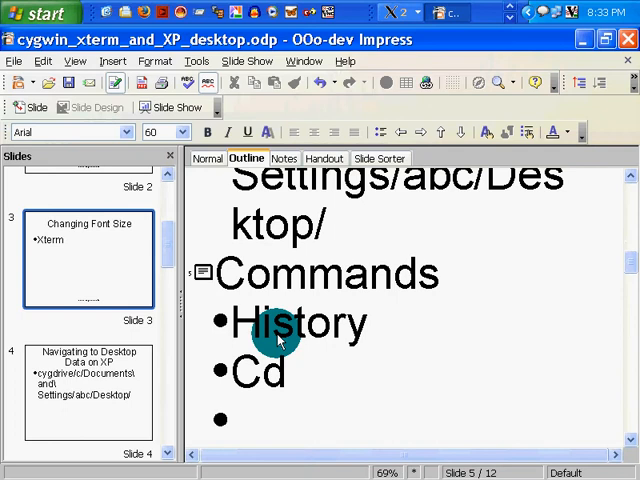
Step: Add an Ls |less bullet under Commands on the slide
type("Ls")
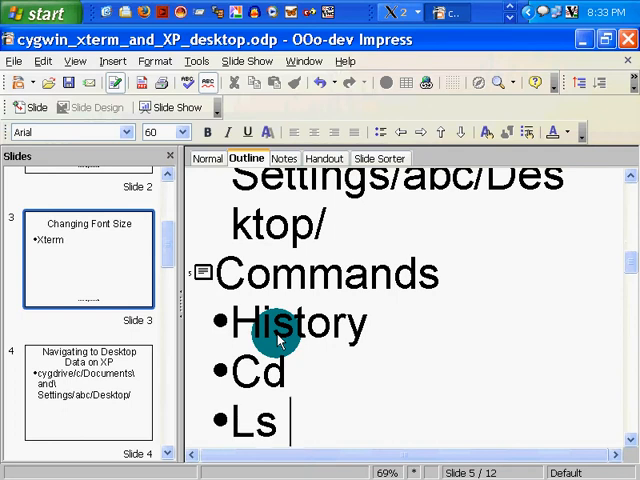
type("|less")
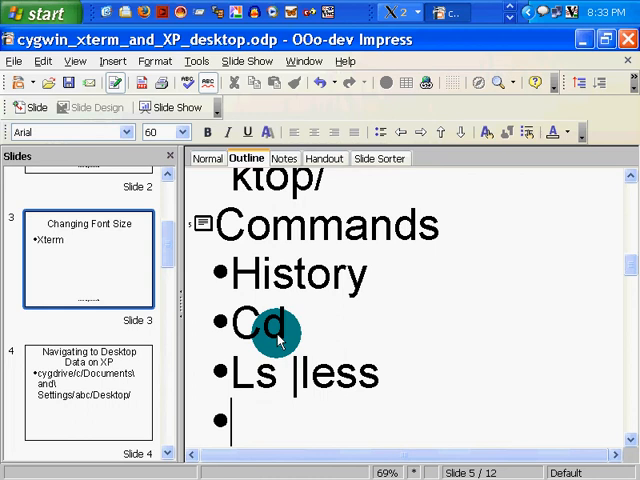
Step: Add a Redirects and pipe "|less" bullet under Commands
type("reid")
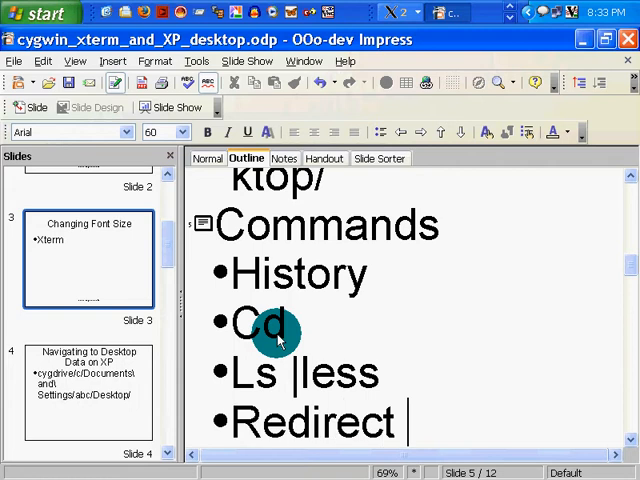
type("s and pipe")
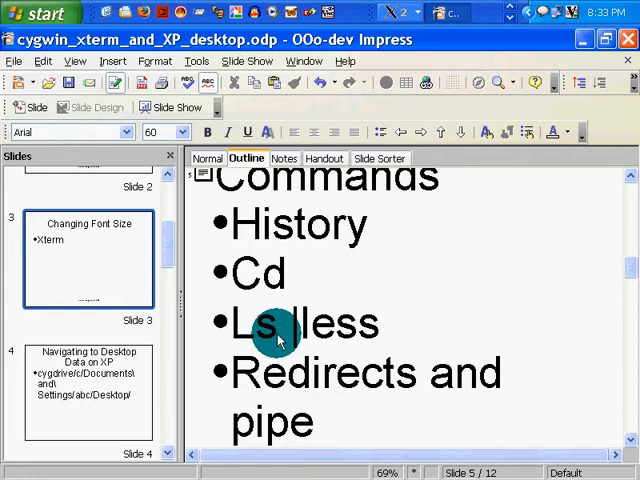
type("|less")
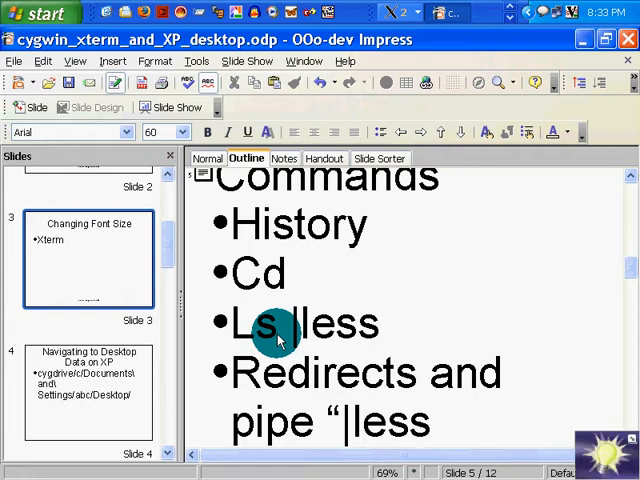
type("\"")
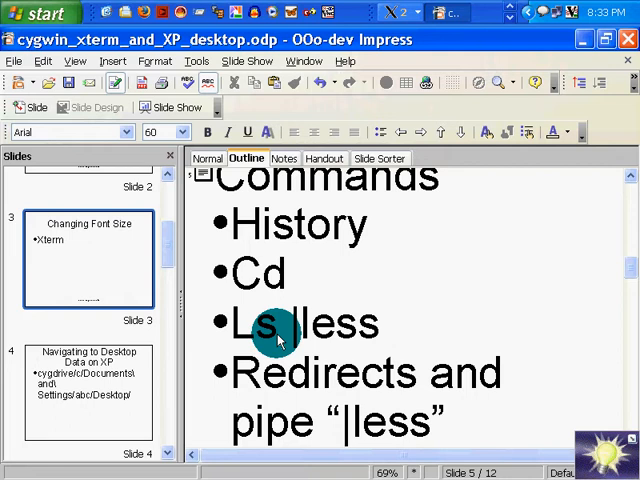